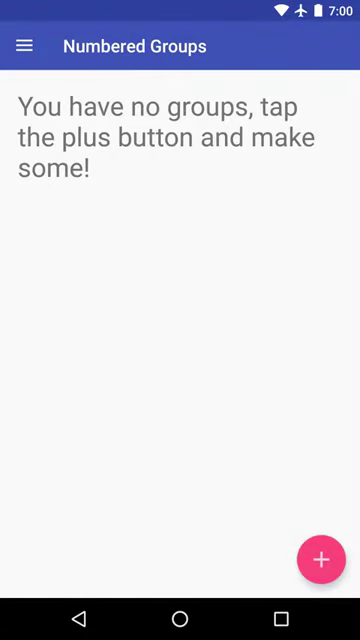
Create a numbered group named 'Numbers' with 25 items, 5 items per group, and save it.
{"action": "left_click", "coordinate": [320, 560]}
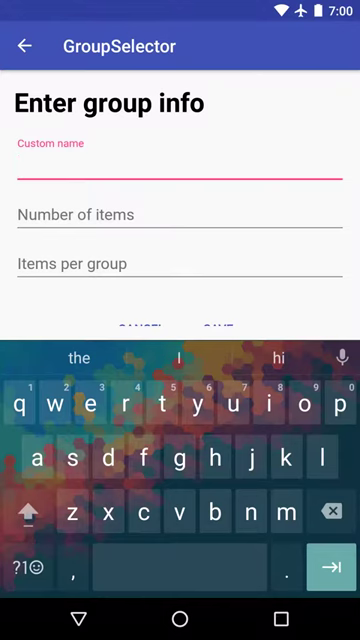
{"action": "type", "text": "Numbers"}
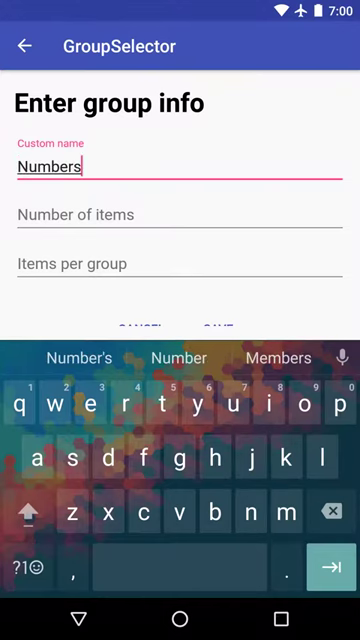
{"action": "left_click", "coordinate": [180, 214]}
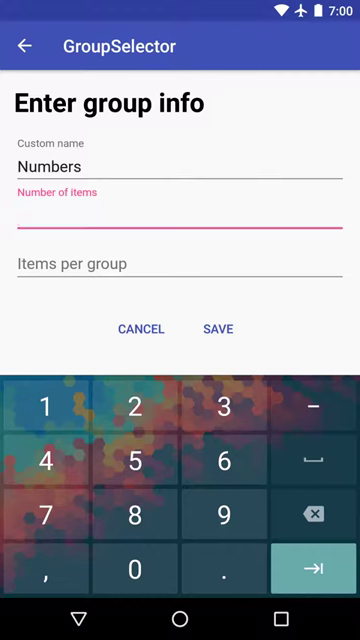
{"action": "type", "text": "25"}
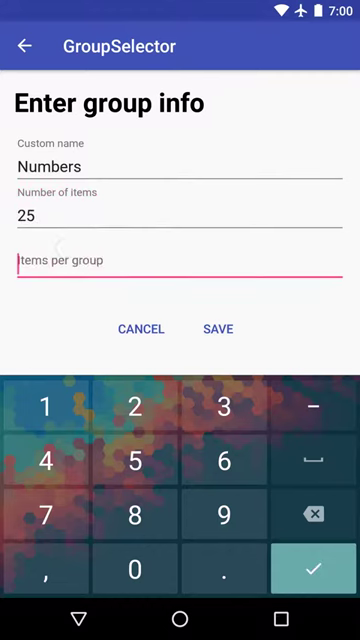
{"action": "type", "text": "5"}
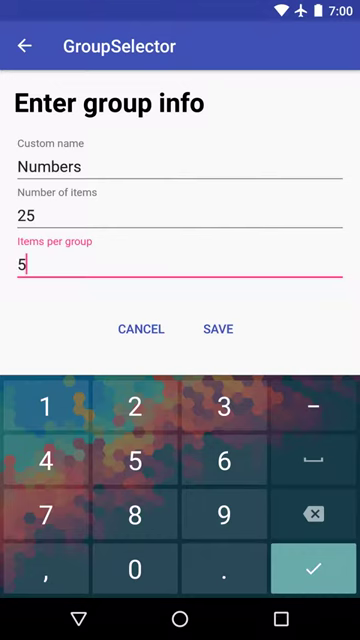
{"action": "left_click", "coordinate": [216, 328]}
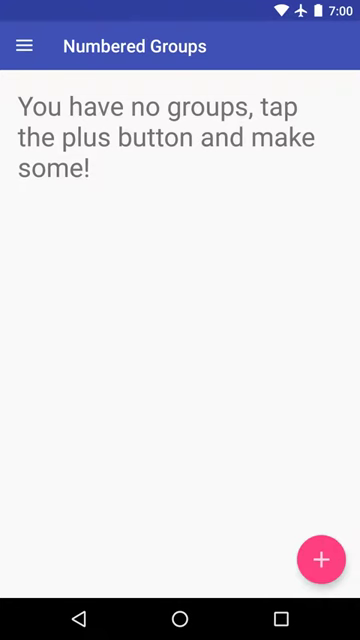
Navigate via the drawer to Named Groups and then to the empty Saved Lists of Names.
{"action": "left_click", "coordinate": [24, 46]}
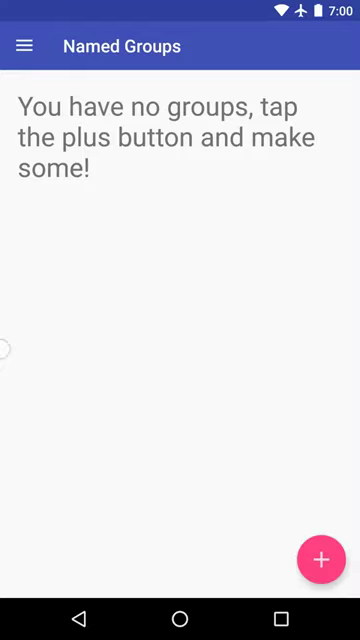
{"action": "left_click", "coordinate": [24, 46]}
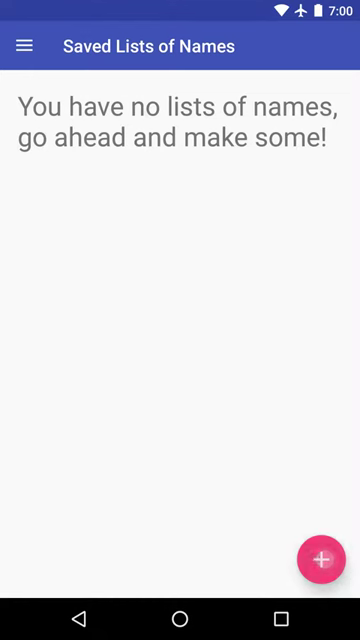
Start a new name list with Group ID 'Teammates' and add empty name entries.
{"action": "left_click", "coordinate": [320, 558]}
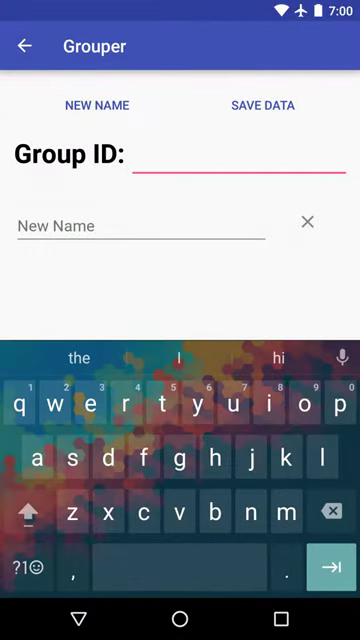
{"action": "type", "text": "T"}
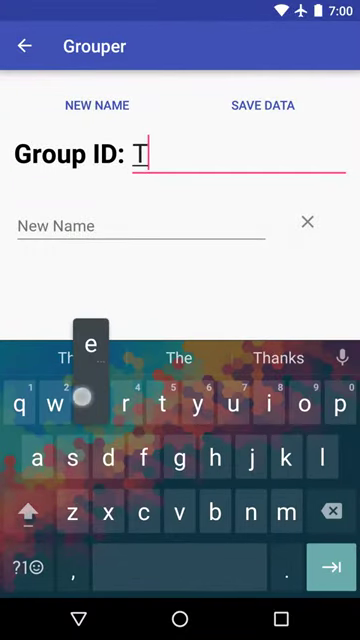
{"action": "type", "text": "eammates"}
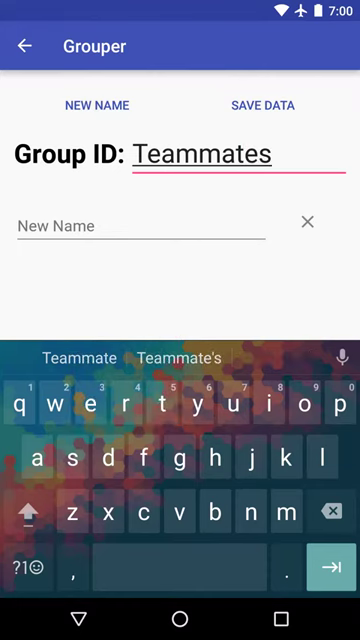
{"action": "left_click", "coordinate": [92, 104]}
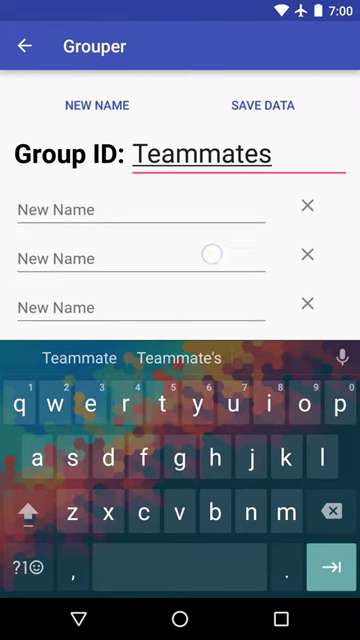
Fill the name fields with Darrien, John, Will and Joe.
{"action": "left_click", "coordinate": [140, 210]}
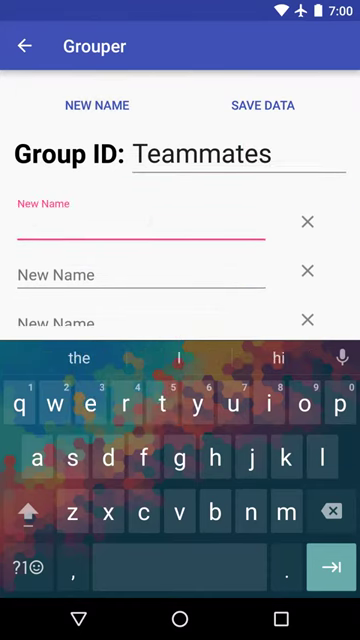
{"action": "type", "text": "Darrien"}
{"action": "type", "text": "Jake"}
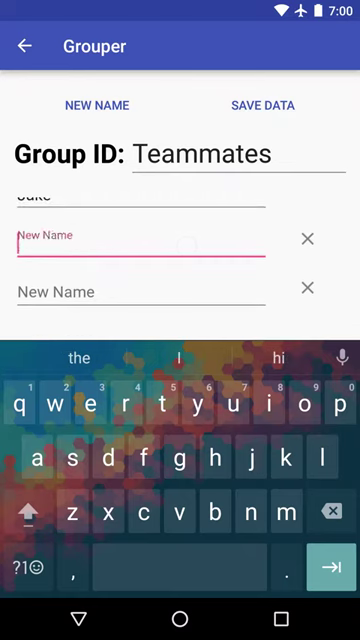
{"action": "type", "text": "John"}
{"action": "left_click", "coordinate": [140, 292]}
{"action": "type", "text": "Mike"}
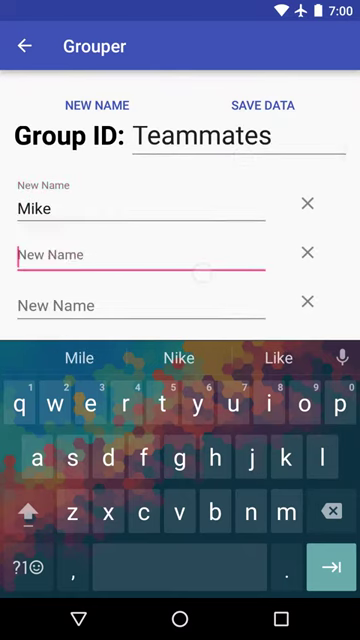
{"action": "type", "text": "Will"}
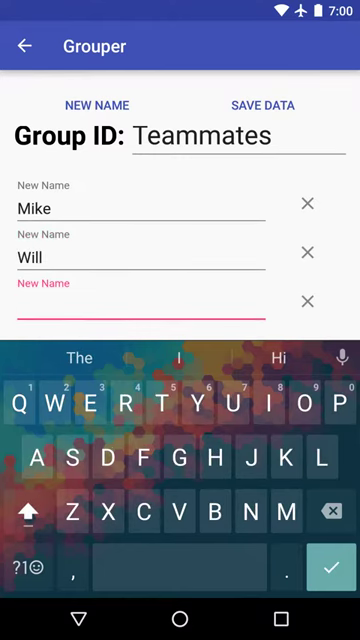
{"action": "type", "text": "o"}
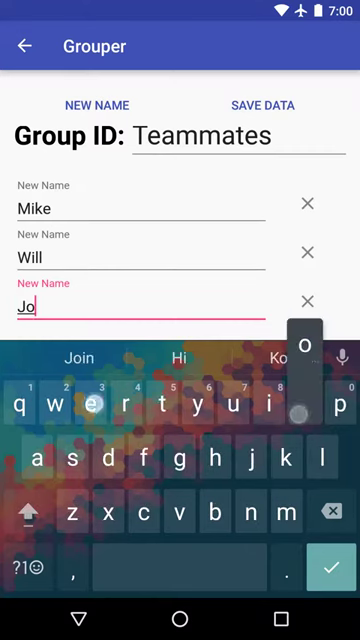
{"action": "type", "text": "e"}
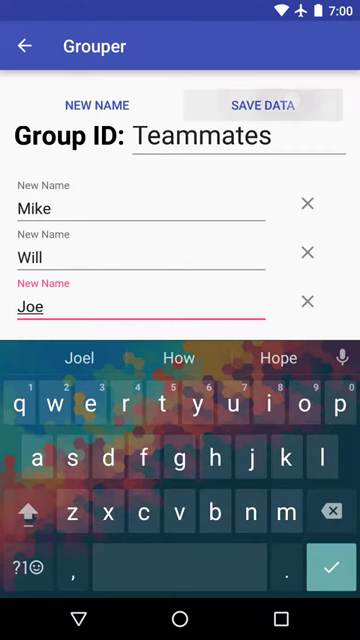
Save the Teammates name list and go back to the Named Groups screen.
{"action": "left_click", "coordinate": [260, 104]}
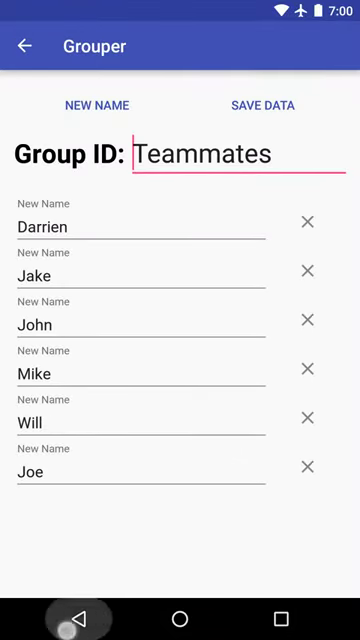
{"action": "left_click", "coordinate": [24, 46]}
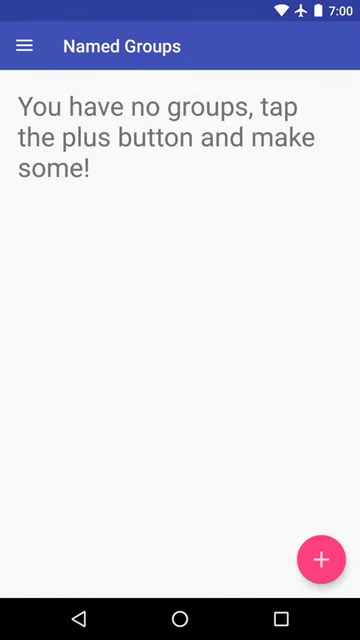
Create the named group 'Project with 2' from Teammates with 2 items per group and save it.
{"action": "left_click", "coordinate": [318, 560]}
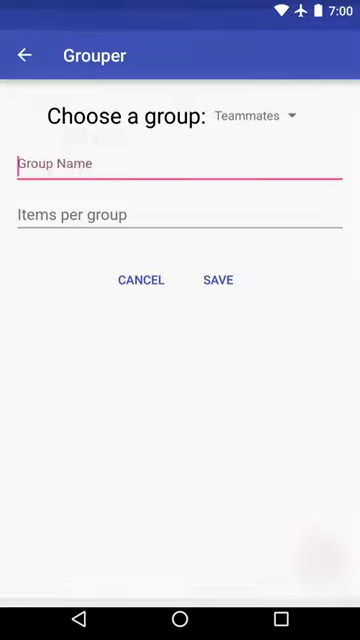
{"action": "left_click", "coordinate": [180, 164]}
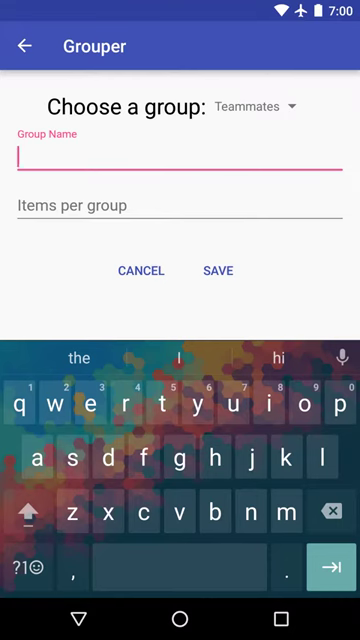
{"action": "left_click", "coordinate": [260, 104]}
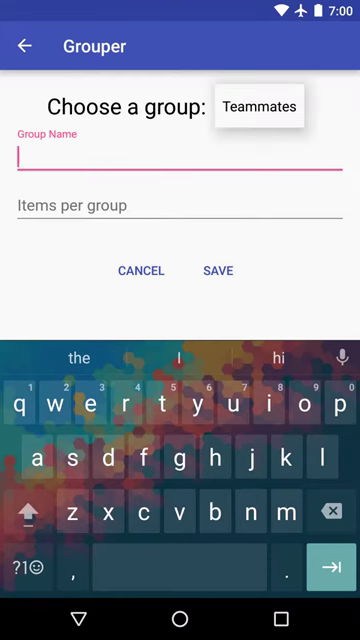
{"action": "left_click", "coordinate": [260, 104]}
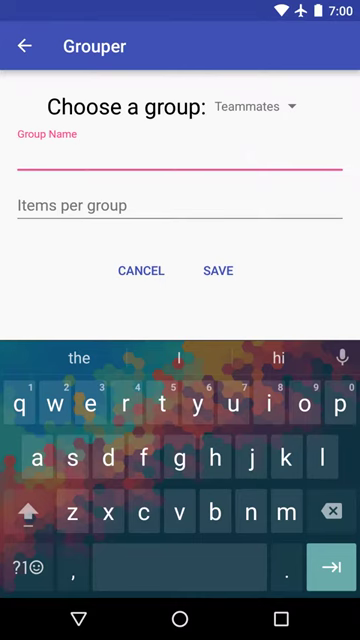
{"action": "type", "text": "Project with"}
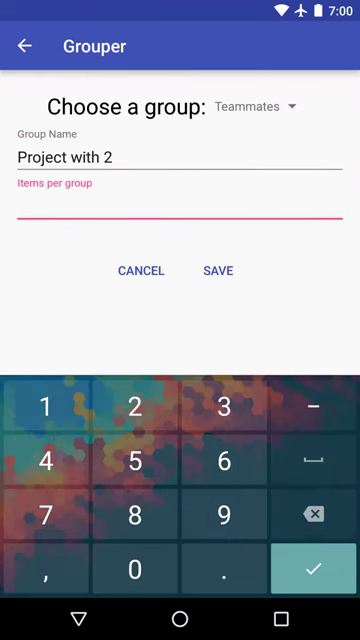
{"action": "type", "text": "2"}
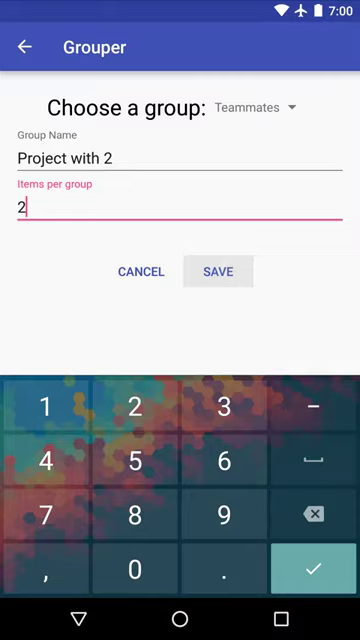
{"action": "left_click", "coordinate": [218, 272]}
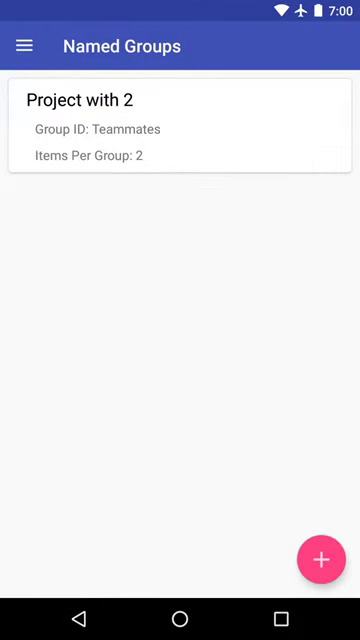
Create the 'Team Effort' group with 3 per group, save it, and view its members.
{"action": "left_click", "coordinate": [318, 560]}
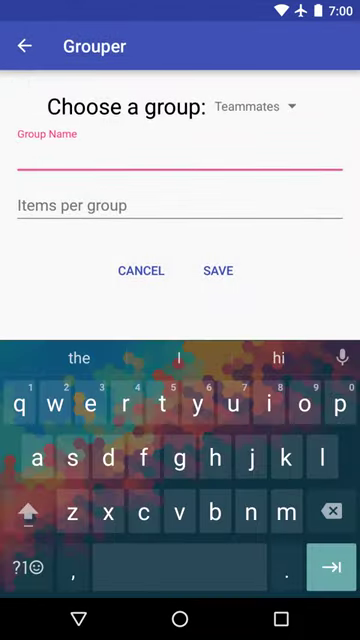
{"action": "left_click", "coordinate": [28, 510]}
{"action": "type", "text": "3"}
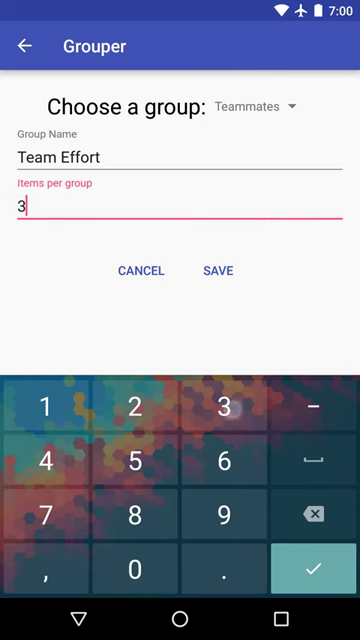
{"action": "left_click", "coordinate": [216, 270]}
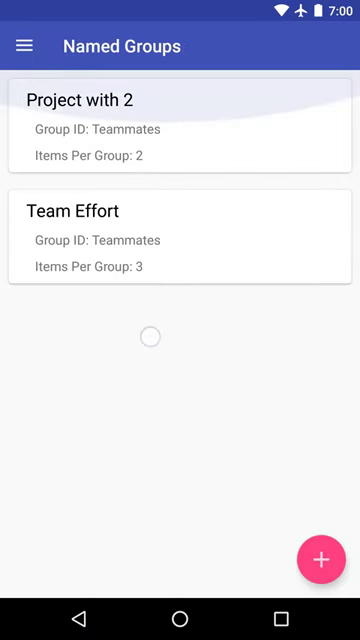
{"action": "left_click", "coordinate": [180, 232]}
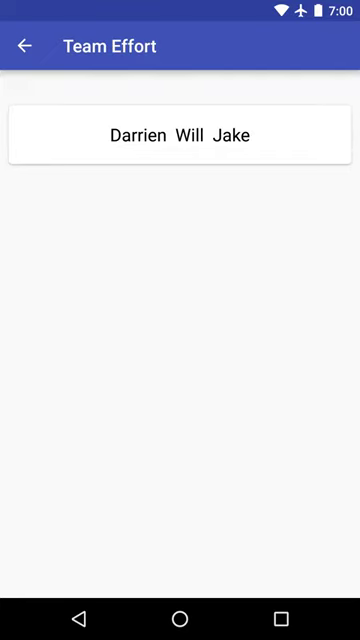
{"action": "left_click", "coordinate": [24, 46]}
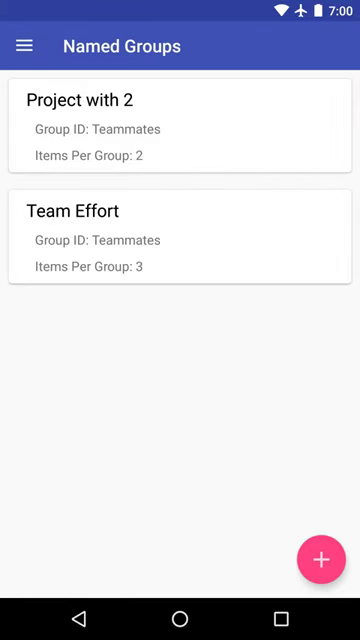
Go to Saved Lists of Names, remove Jake from Teammates and save the list.
{"action": "left_click", "coordinate": [24, 46]}
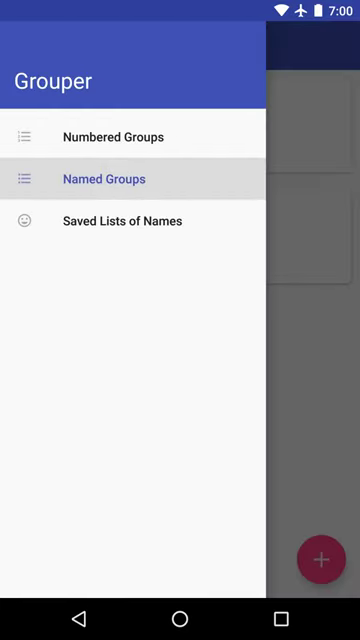
{"action": "left_click", "coordinate": [122, 220]}
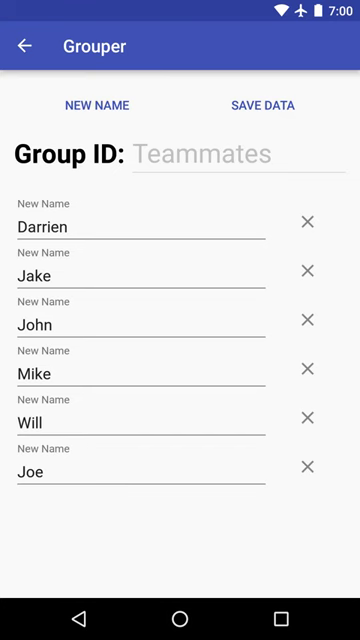
{"action": "left_click", "coordinate": [308, 270]}
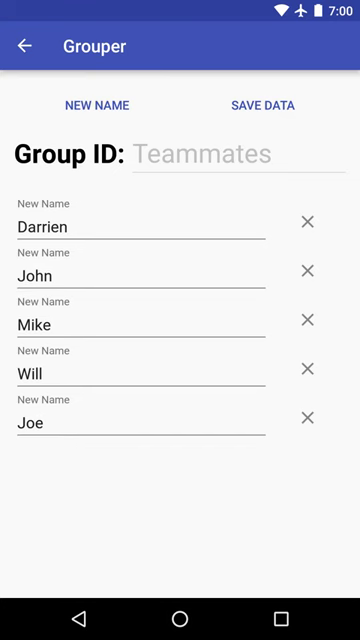
{"action": "left_click", "coordinate": [264, 104]}
{"action": "type", "text": "Teammates"}
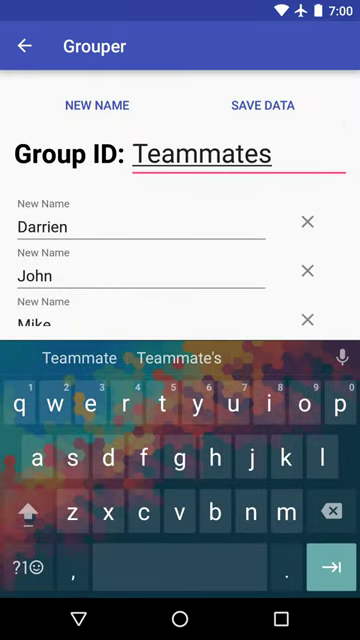
Rename the list's Group ID from Teammates to 'Friends' and save the data.
{"action": "double_click", "coordinate": [204, 154]}
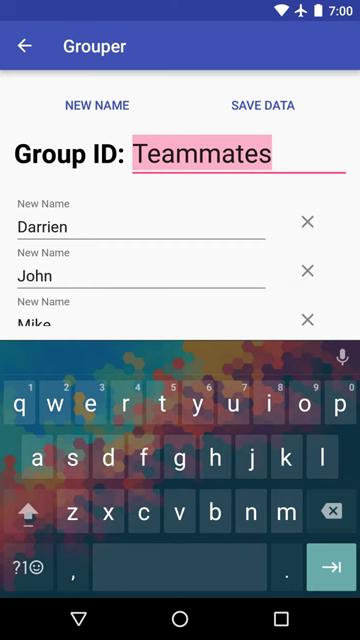
{"action": "left_click", "coordinate": [28, 510]}
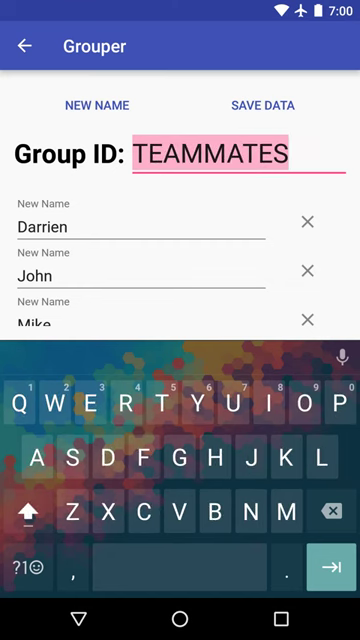
{"action": "type", "text": "Frien"}
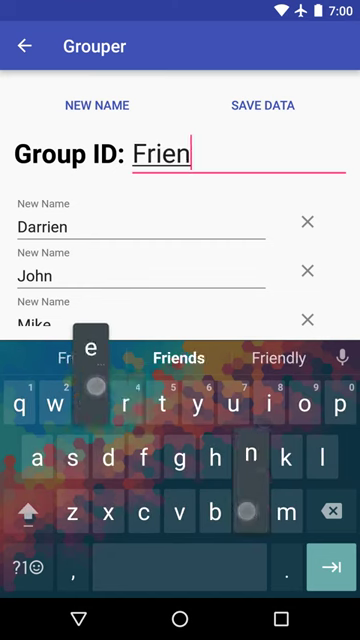
{"action": "left_click", "coordinate": [180, 358]}
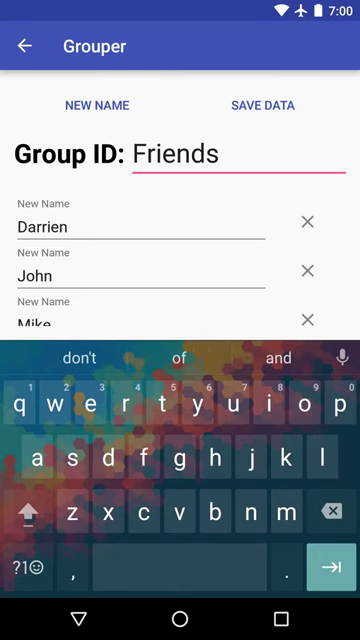
{"action": "left_click", "coordinate": [260, 104]}
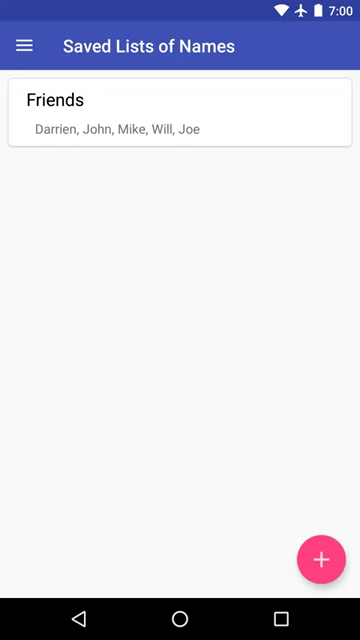
Return to Named Groups and start a new group named 'Party' from the Friends list.
{"action": "left_click", "coordinate": [24, 46]}
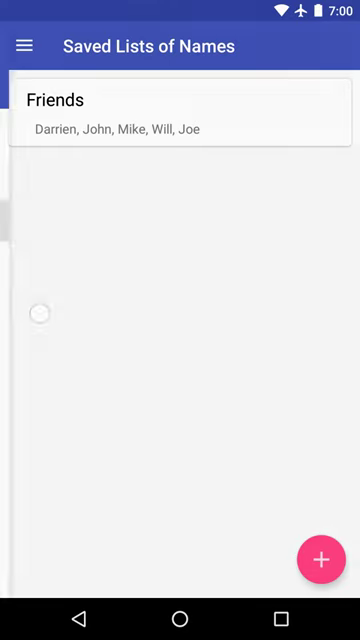
{"action": "left_click", "coordinate": [24, 44]}
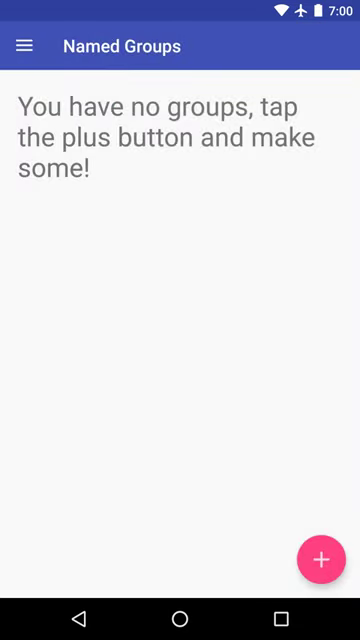
{"action": "left_click", "coordinate": [318, 560]}
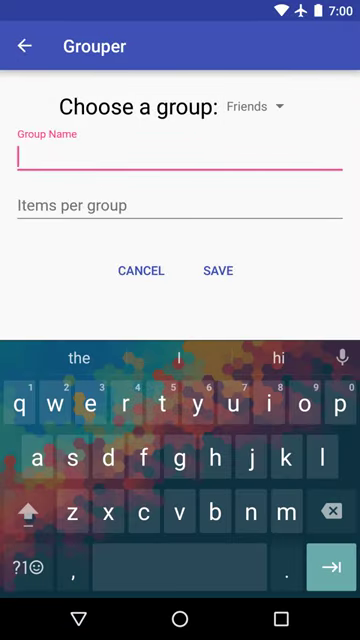
{"action": "type", "text": "P"}
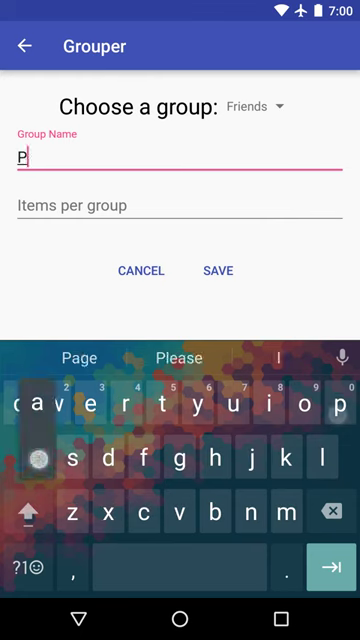
{"action": "left_click", "coordinate": [180, 206]}
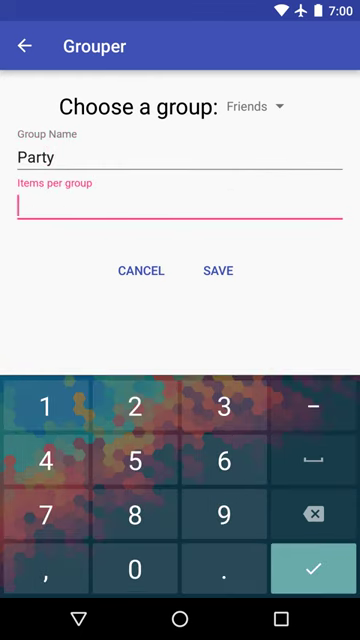